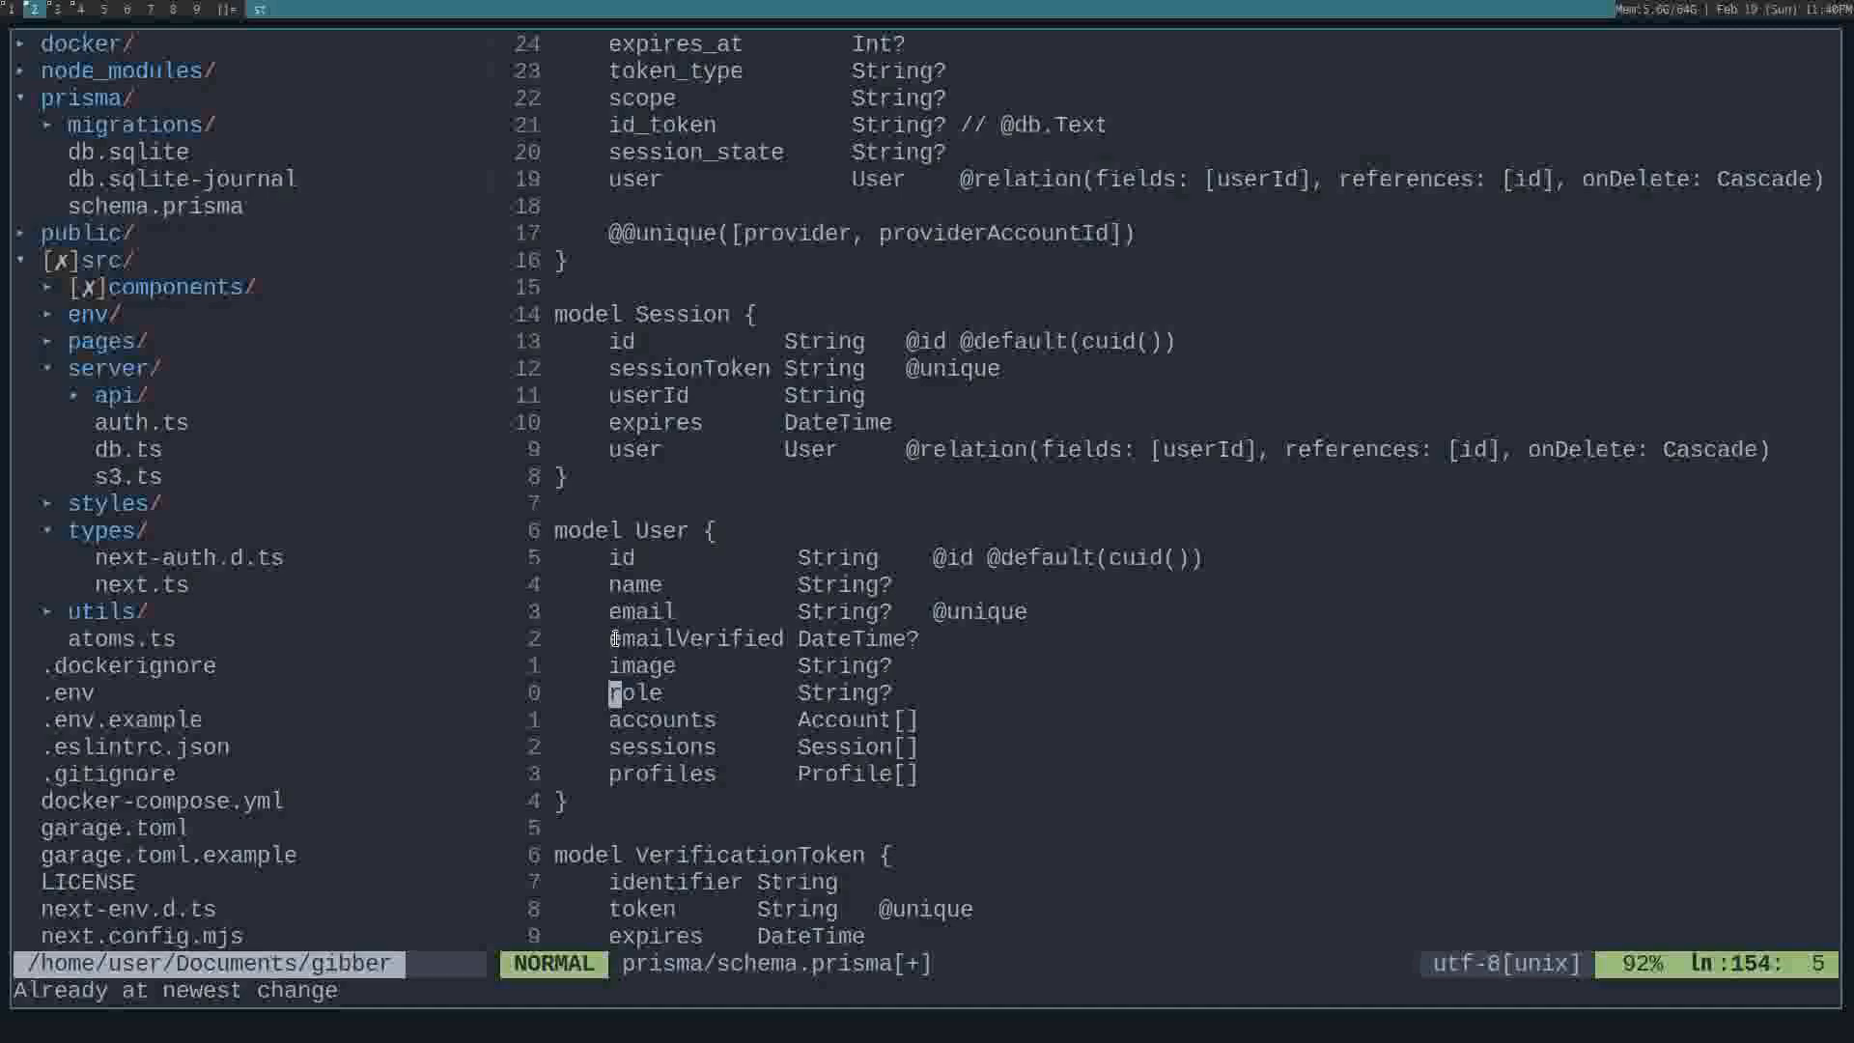
Highlight the User model's role field line in schema.prisma for review
{"action": "key", "text": "V"}
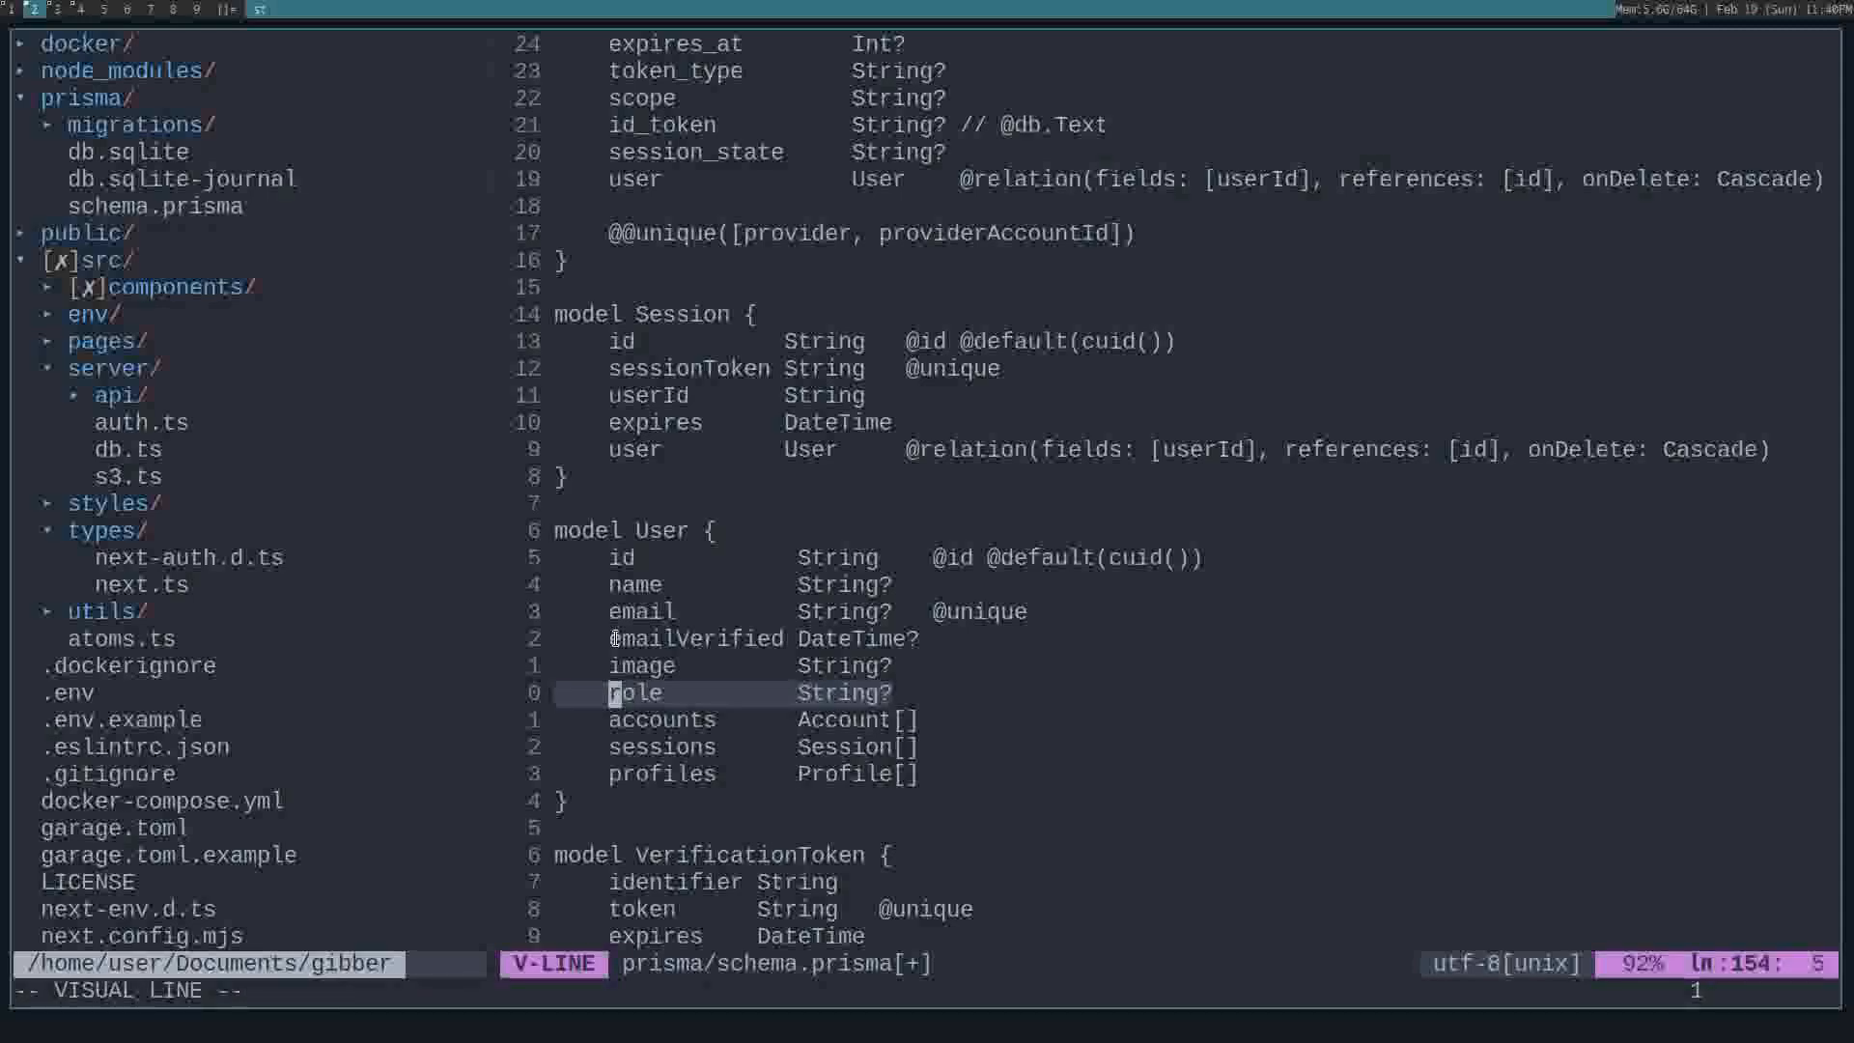
{"action": "key", "text": "Escape"}
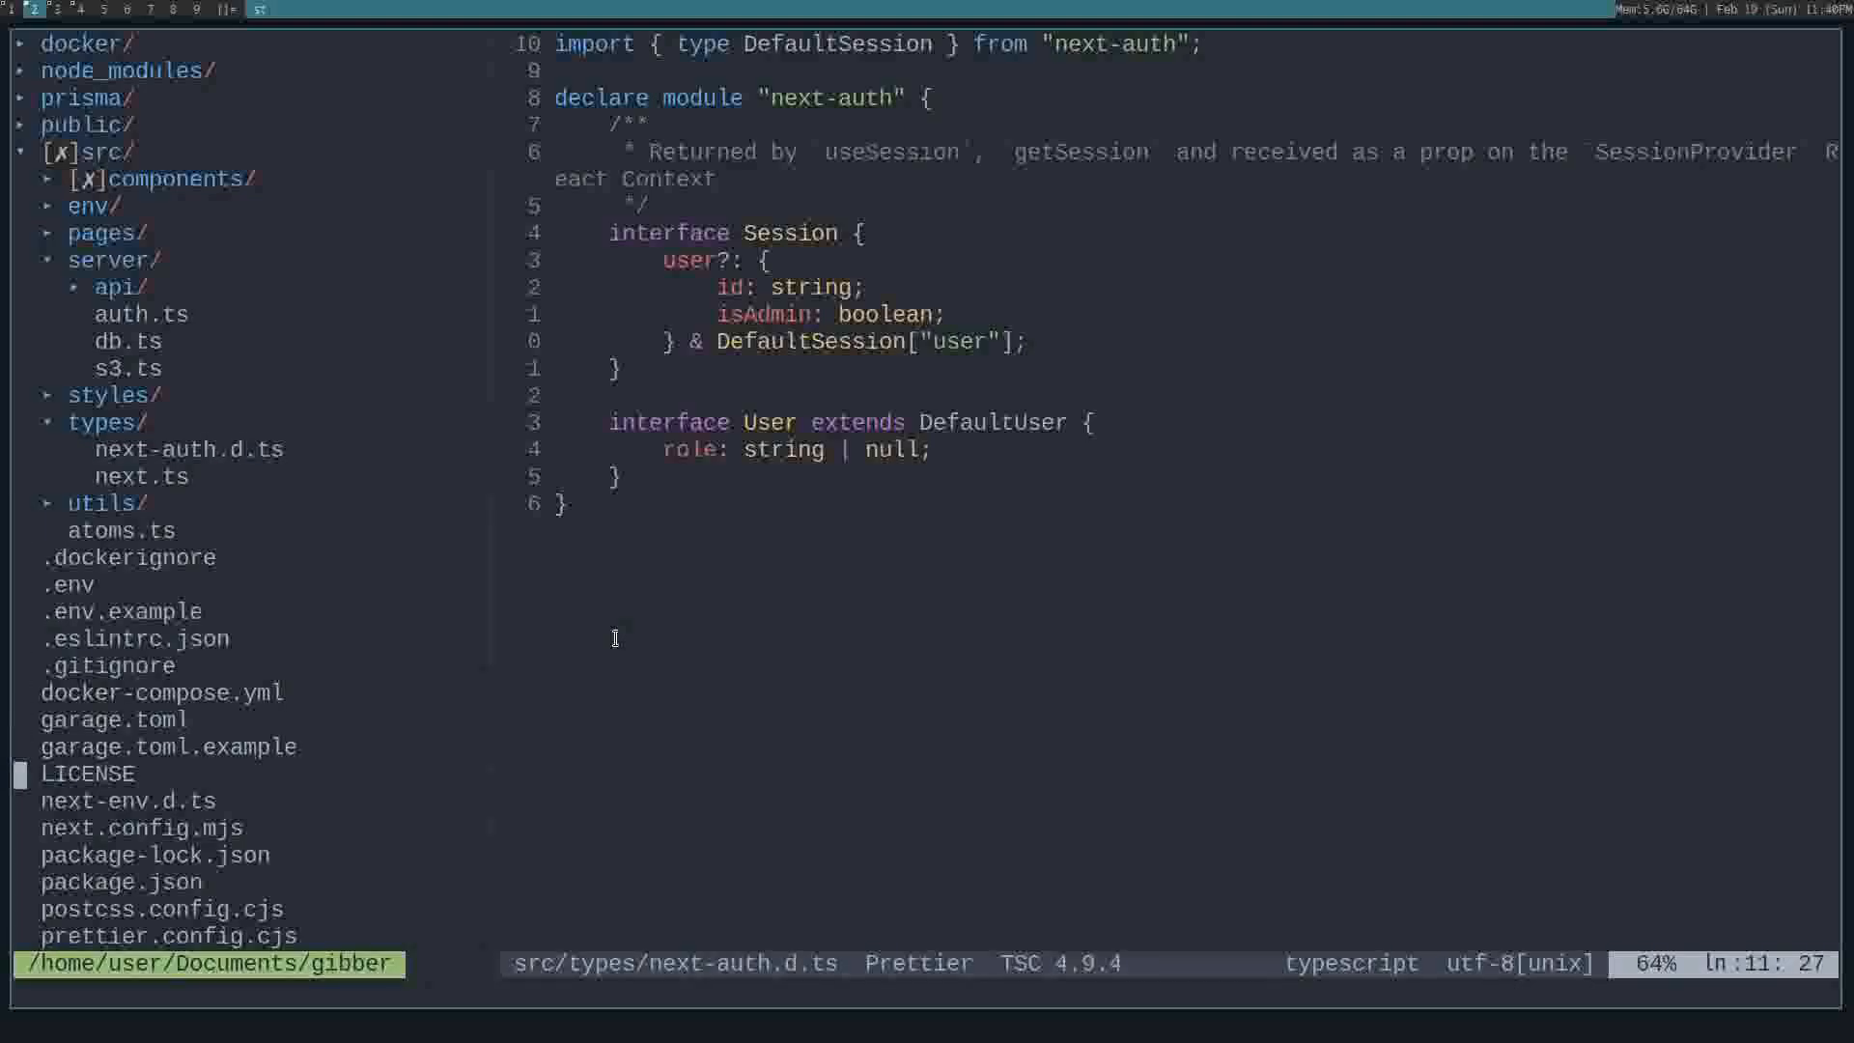
{"action": "scroll", "scroll_direction": "down", "scroll_amount": 3}
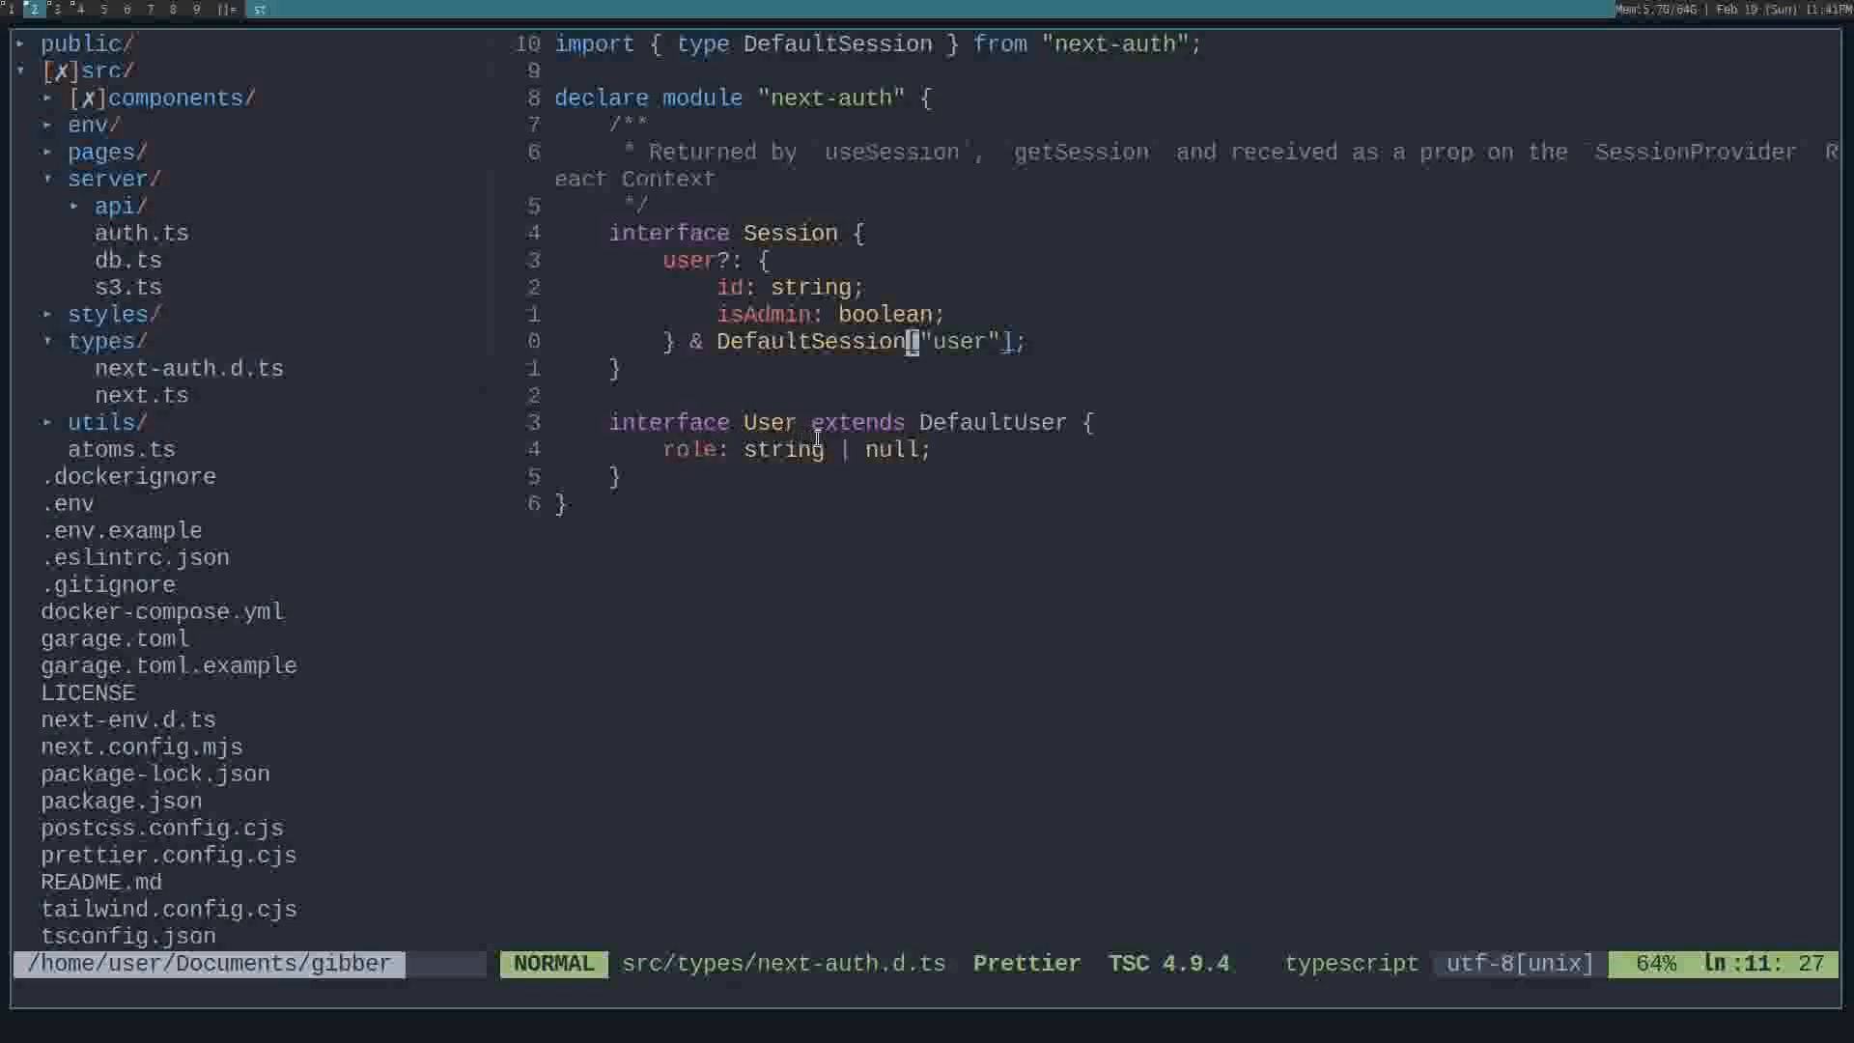
{"action": "mouse_move", "coordinate": [691, 444]}
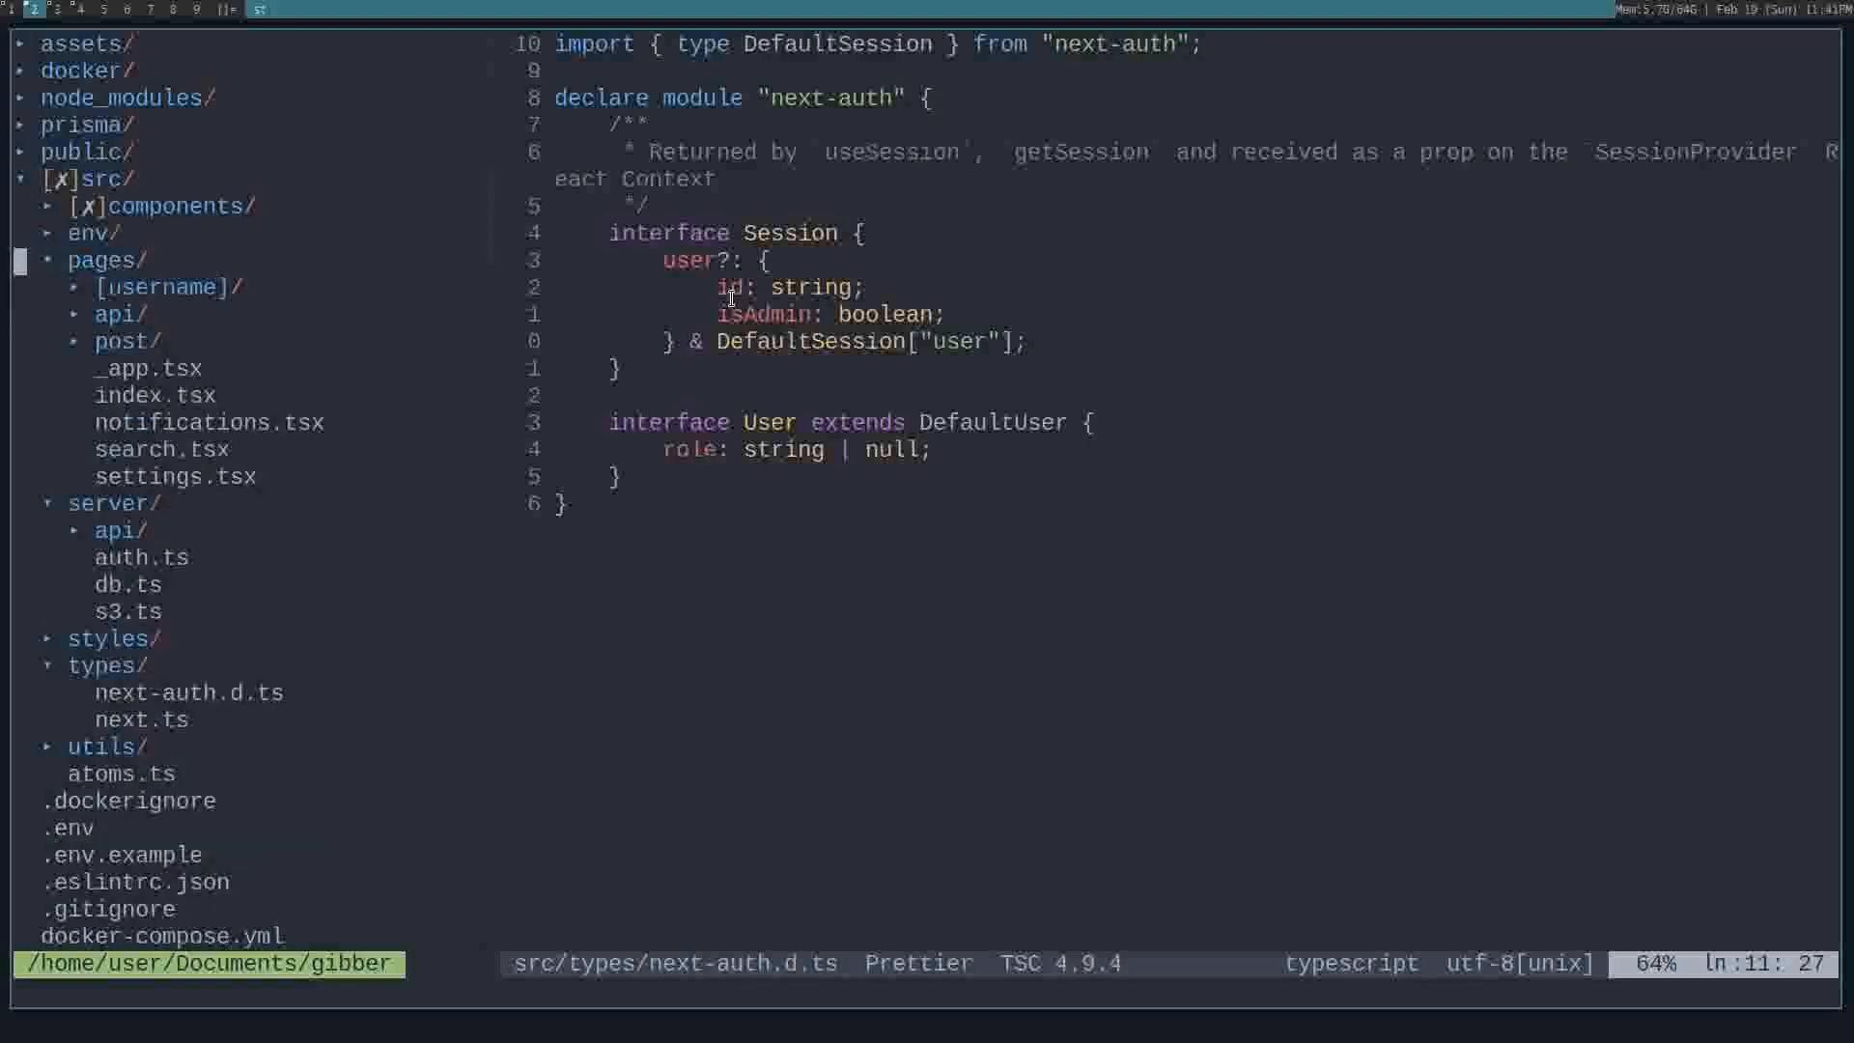
Open [...nextauth].ts from pages/api/auth to view the session callback setting isAdmin
{"action": "left_click", "coordinate": [120, 313]}
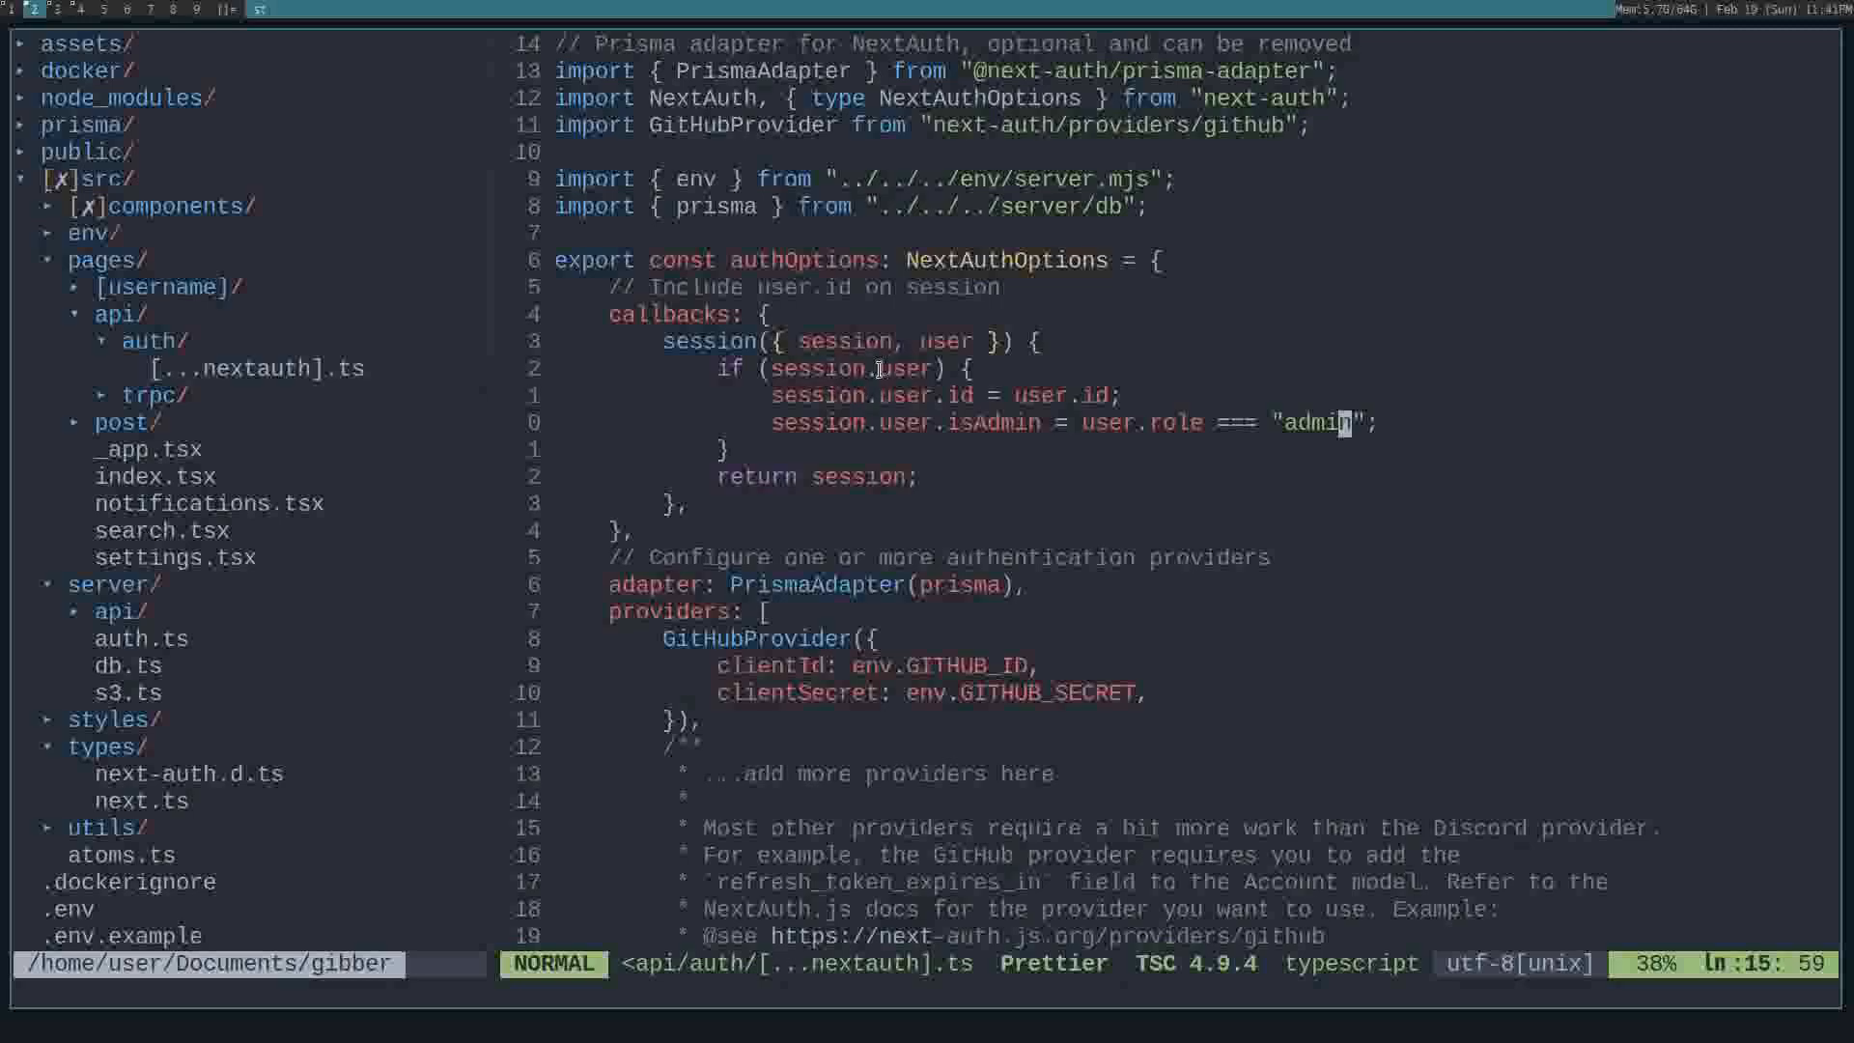
{"action": "mouse_move", "coordinate": [929, 435]}
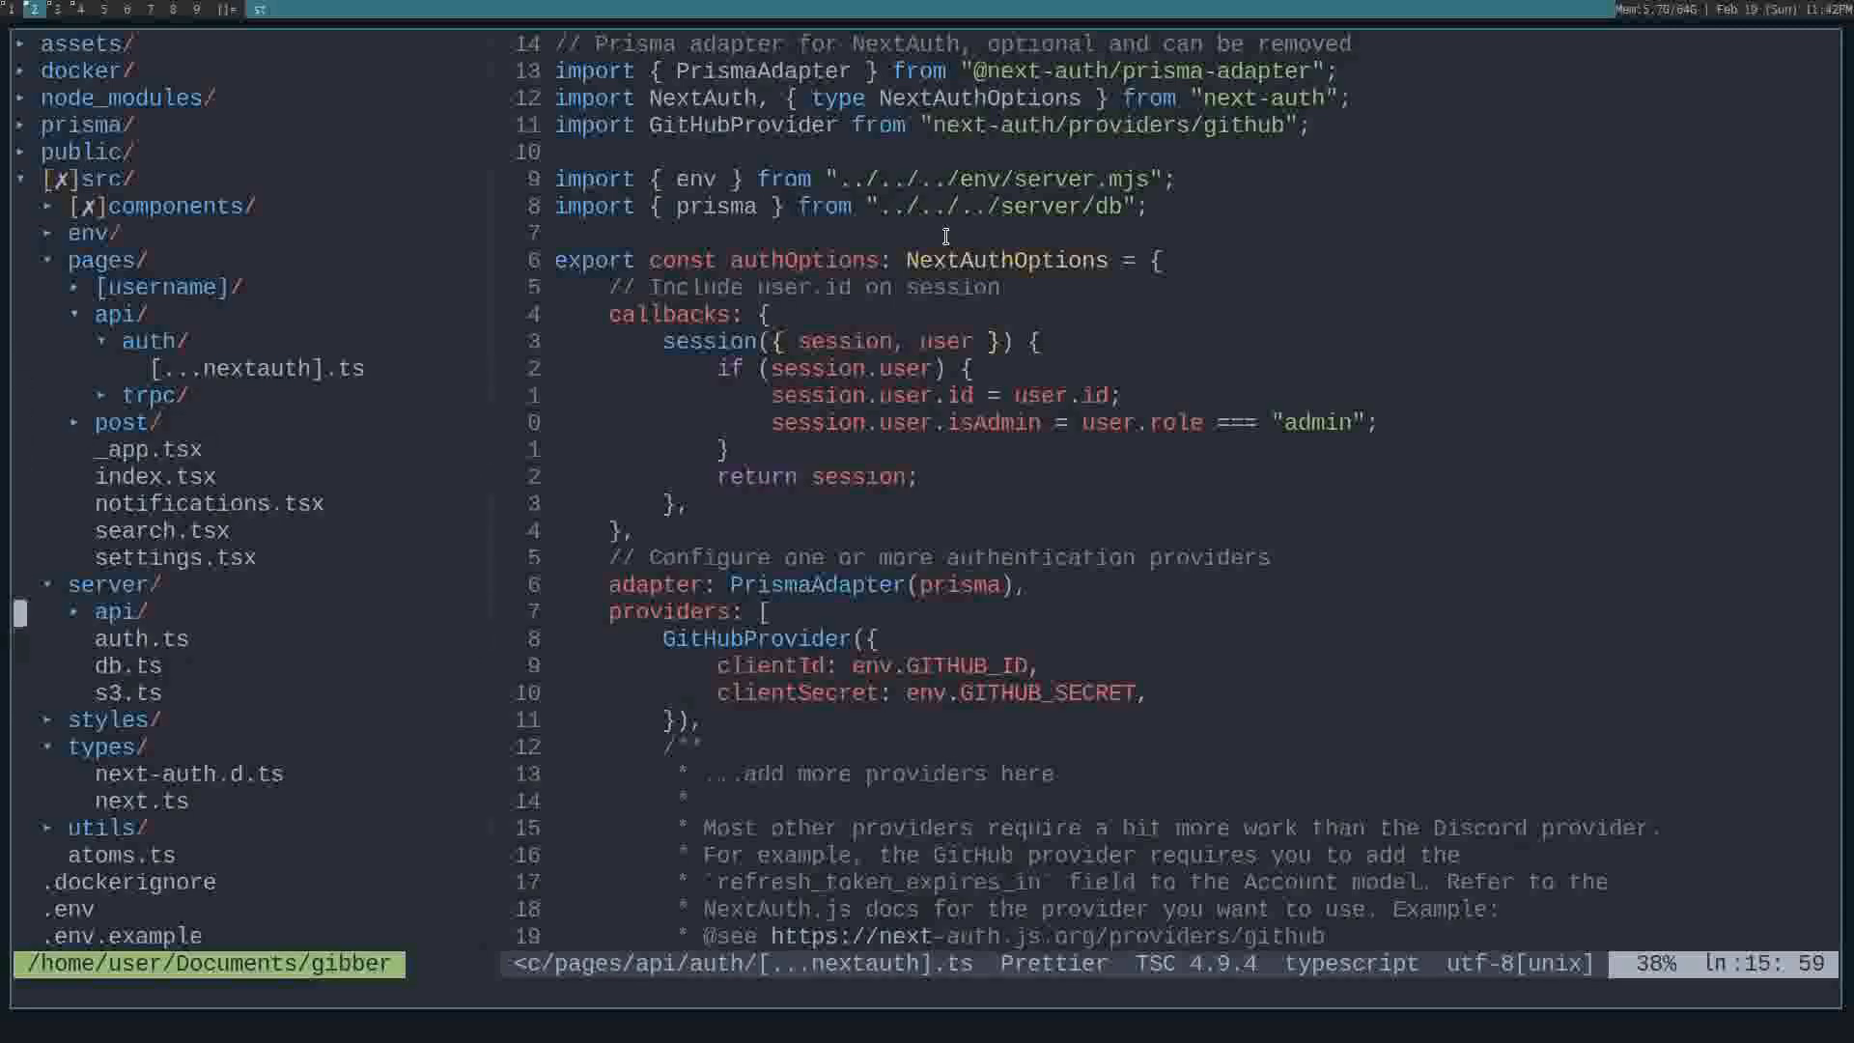
Open post.ts from server/api/routers to view the delete mutation's admin filter
{"action": "left_click", "coordinate": [118, 610]}
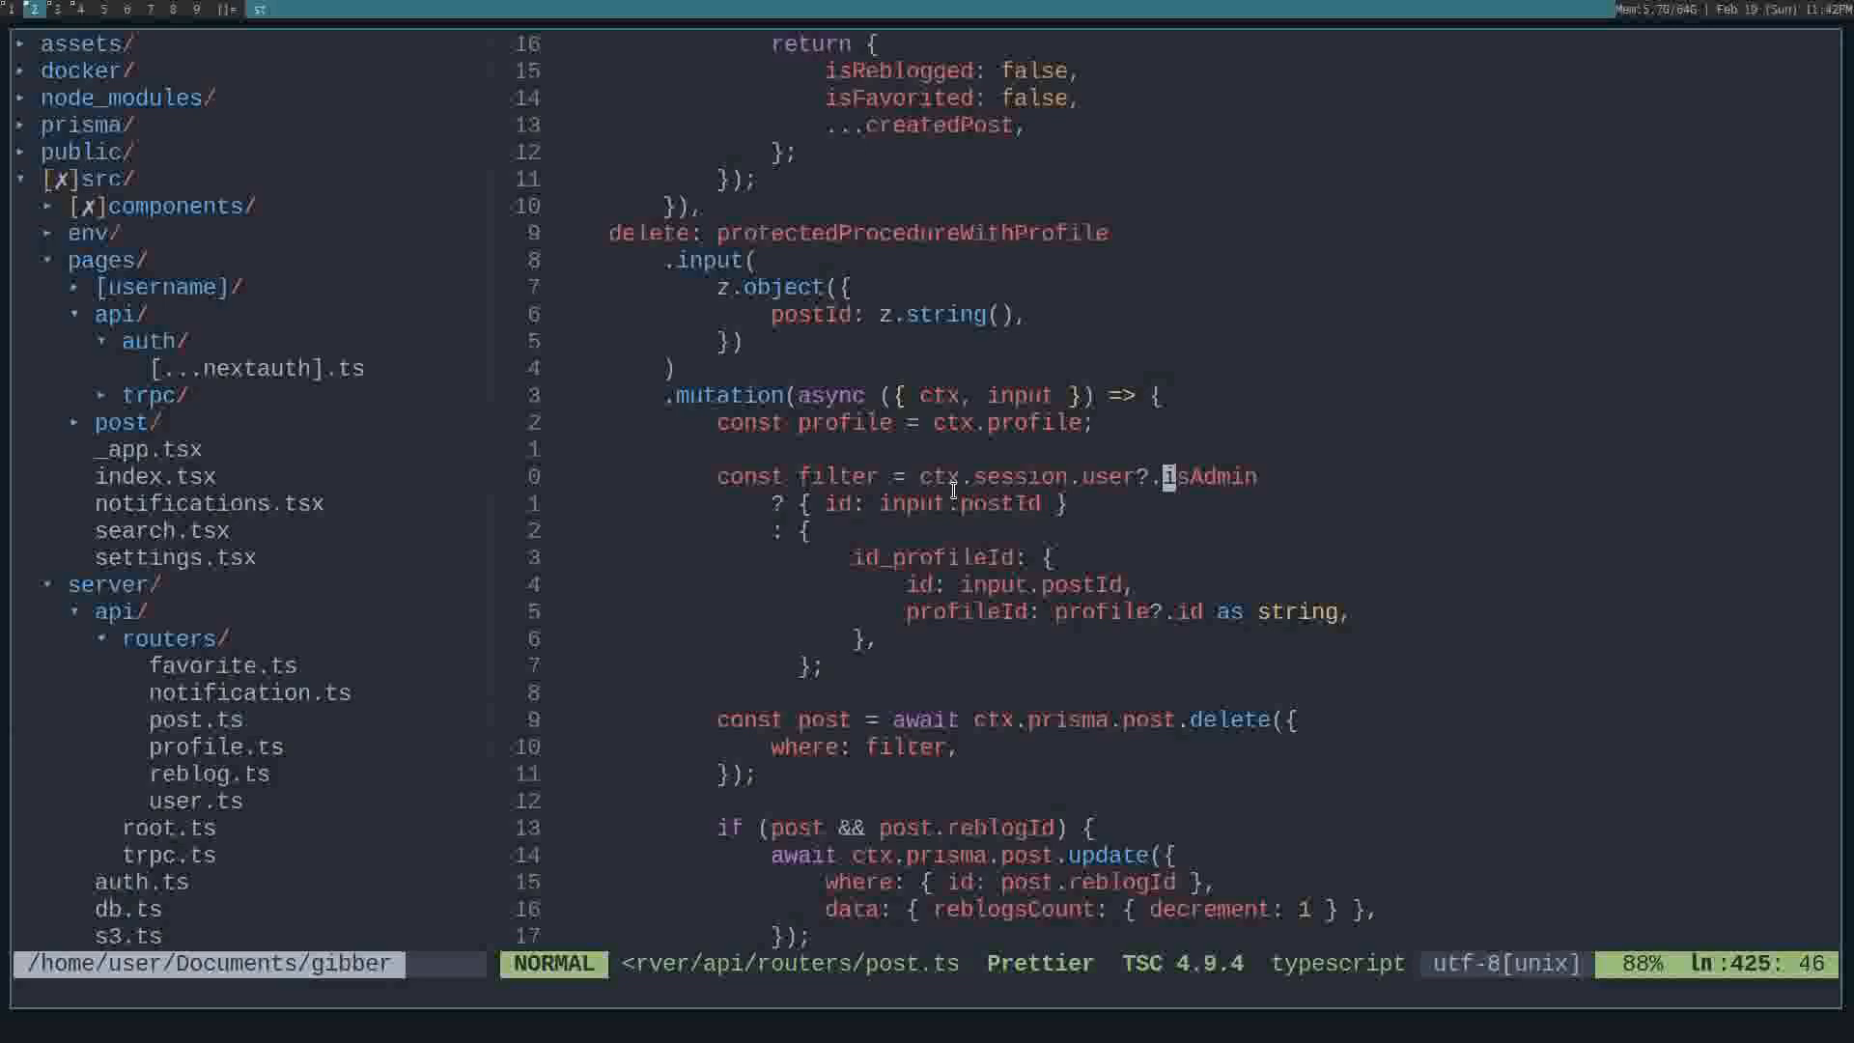
{"action": "mouse_move", "coordinate": [1025, 519]}
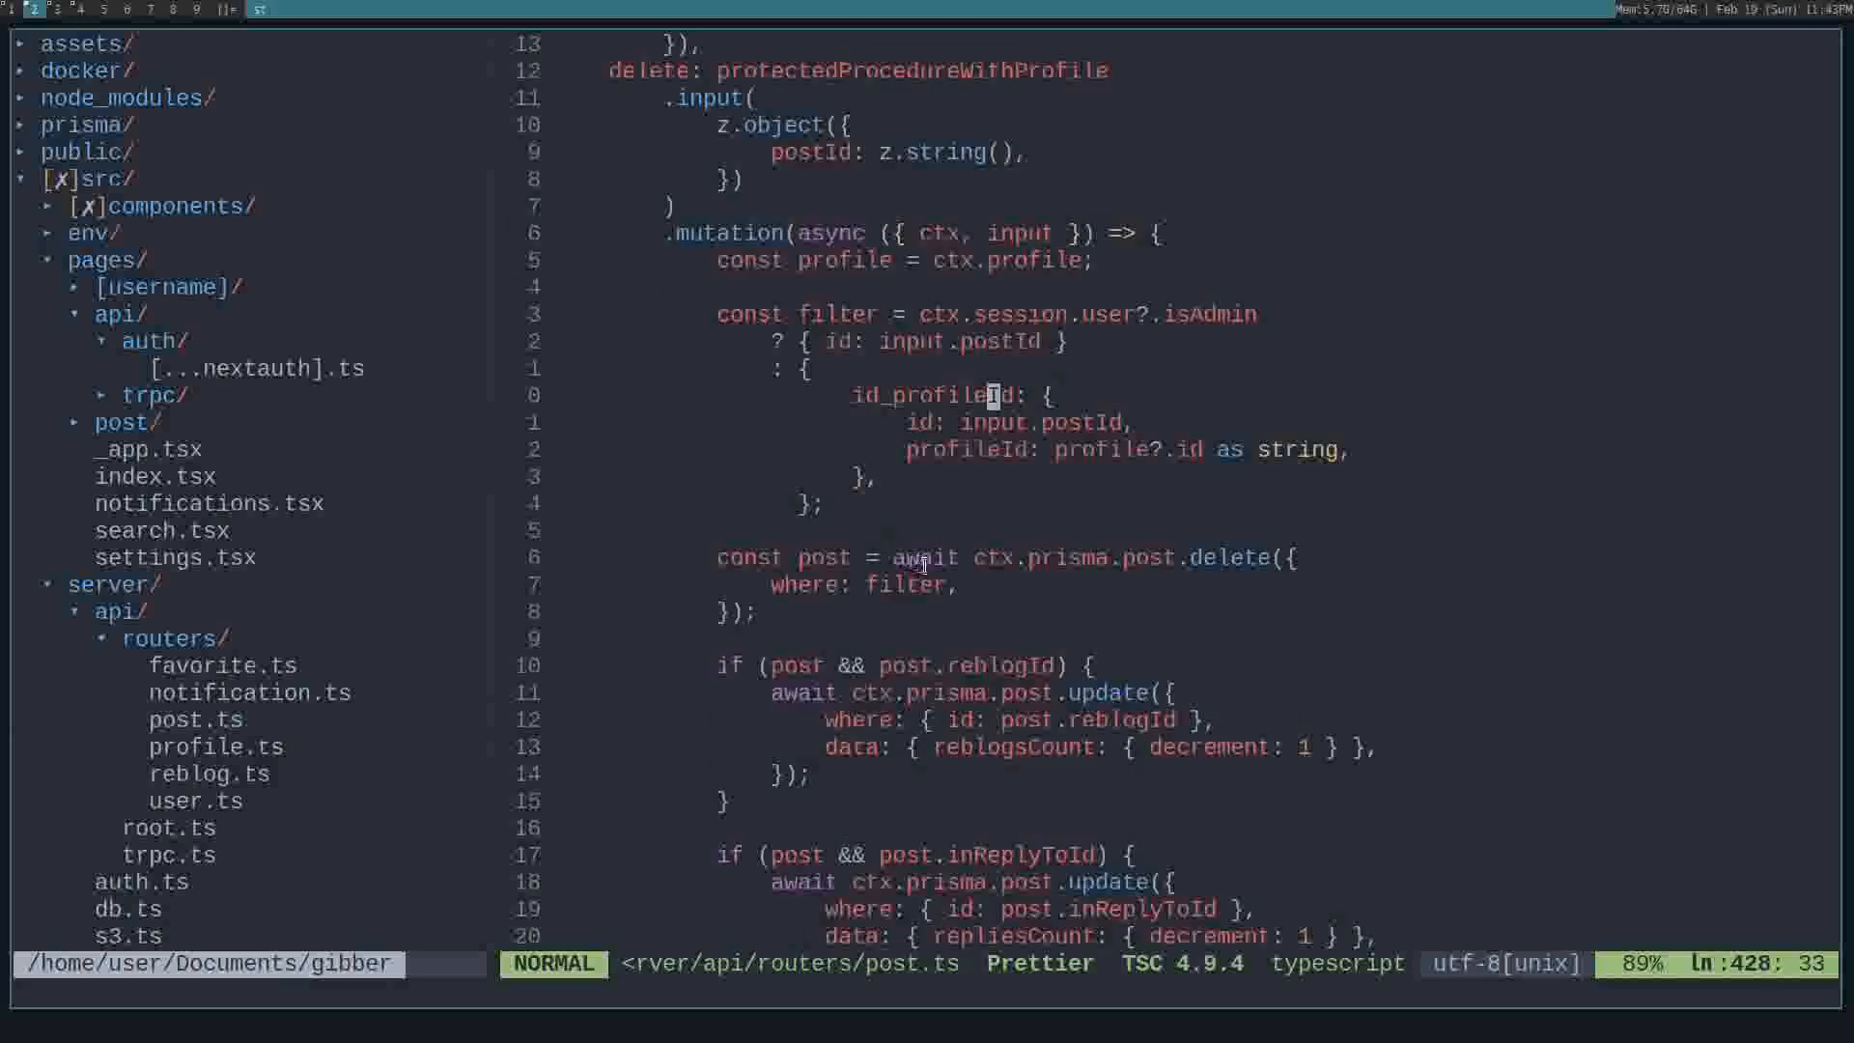
{"action": "mouse_move", "coordinate": [1282, 577]}
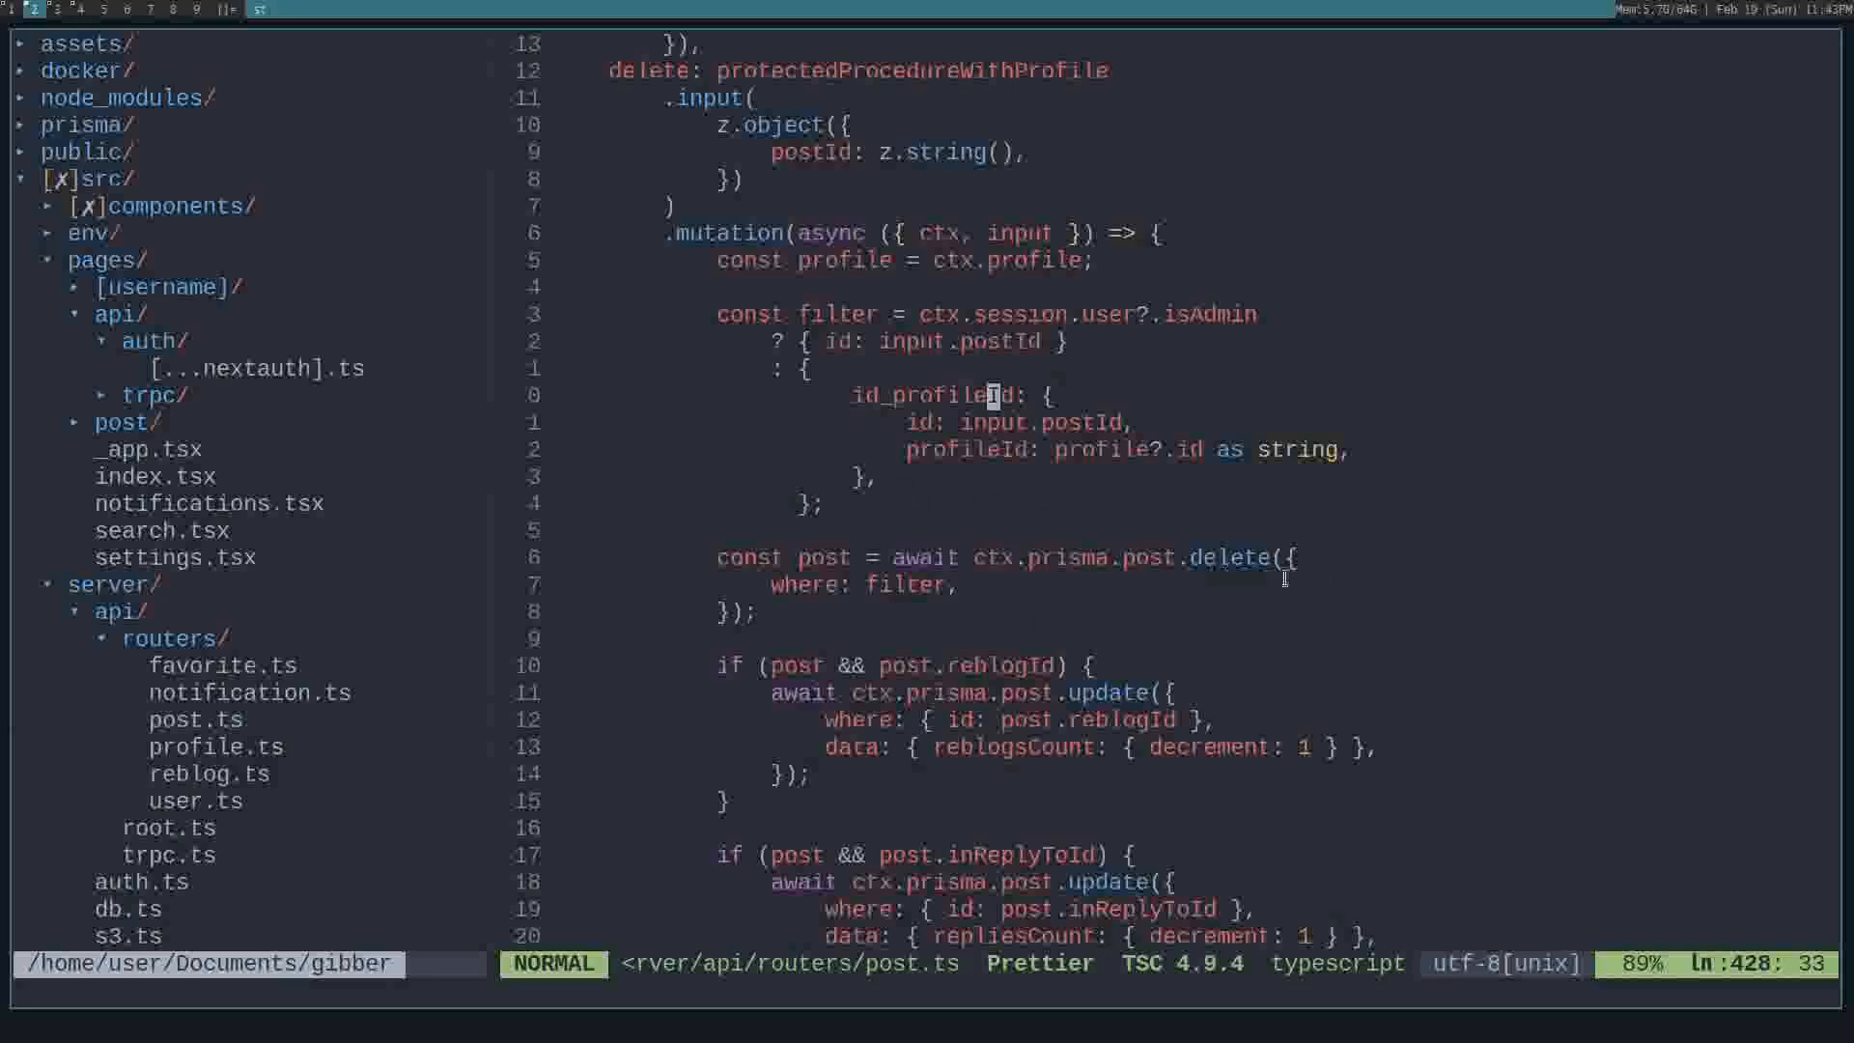